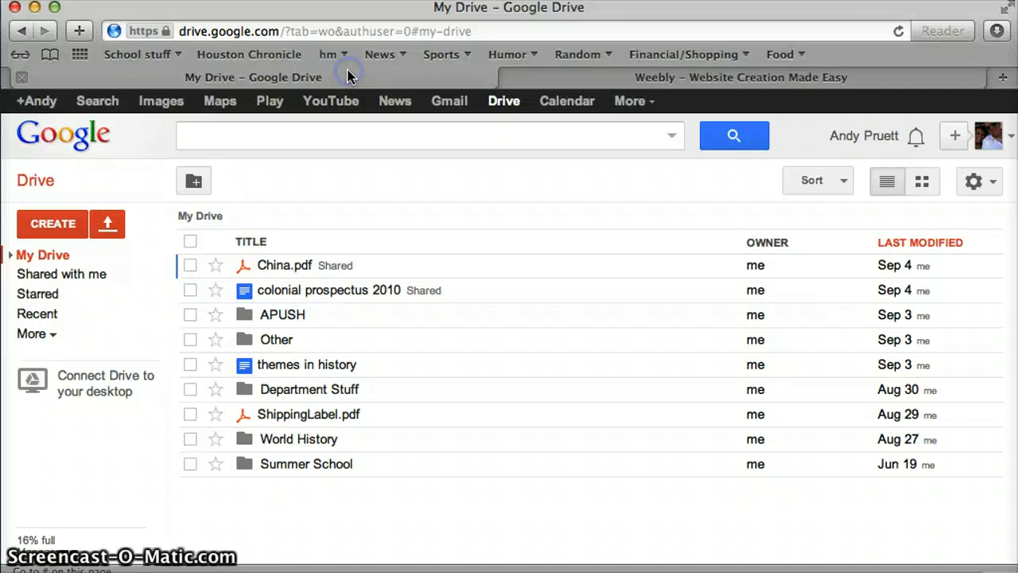
Return to the Weebly editor and show the Pages list with the Class Notes page settings
left_click(740, 77)
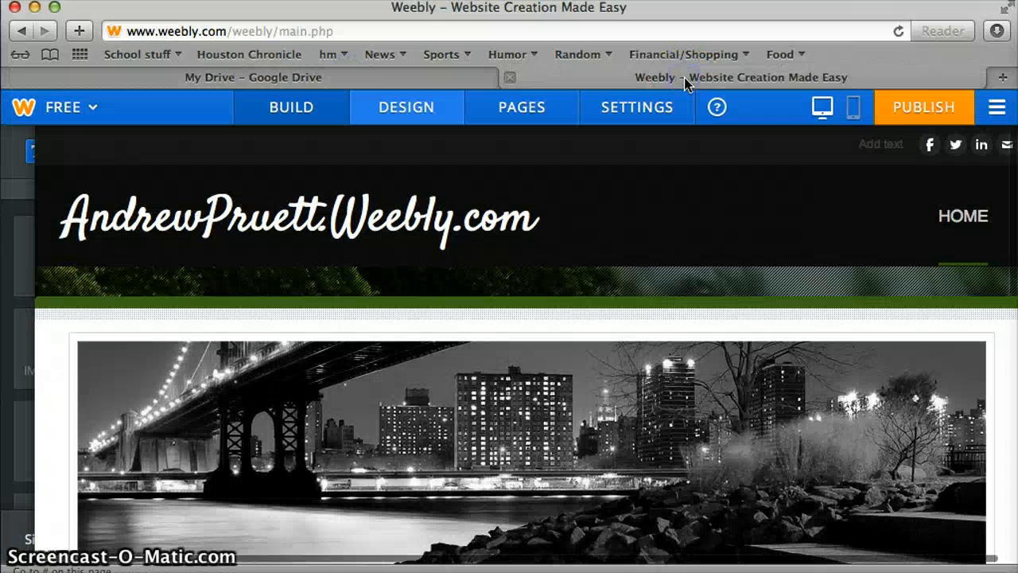
left_click(291, 107)
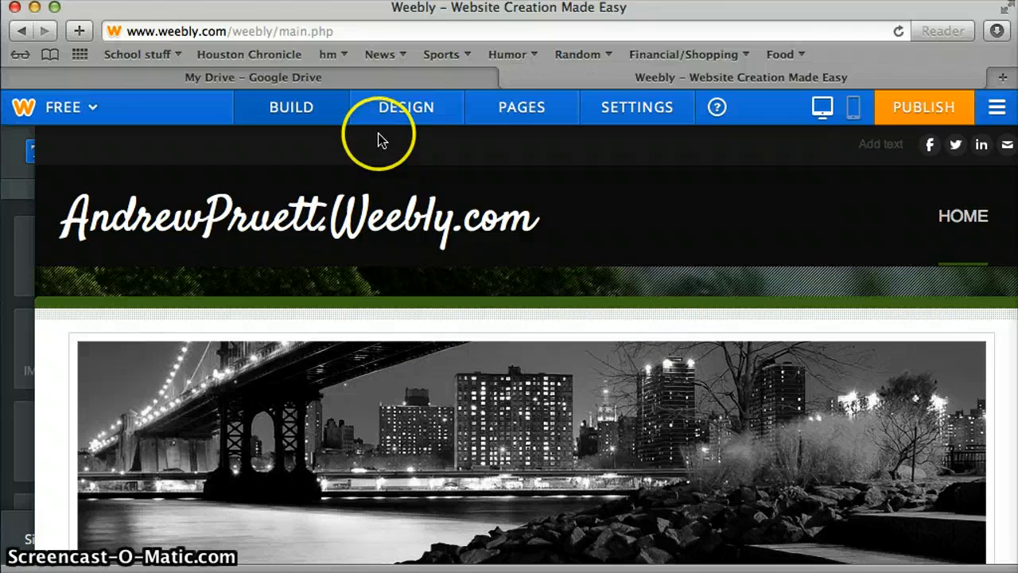
left_click(521, 107)
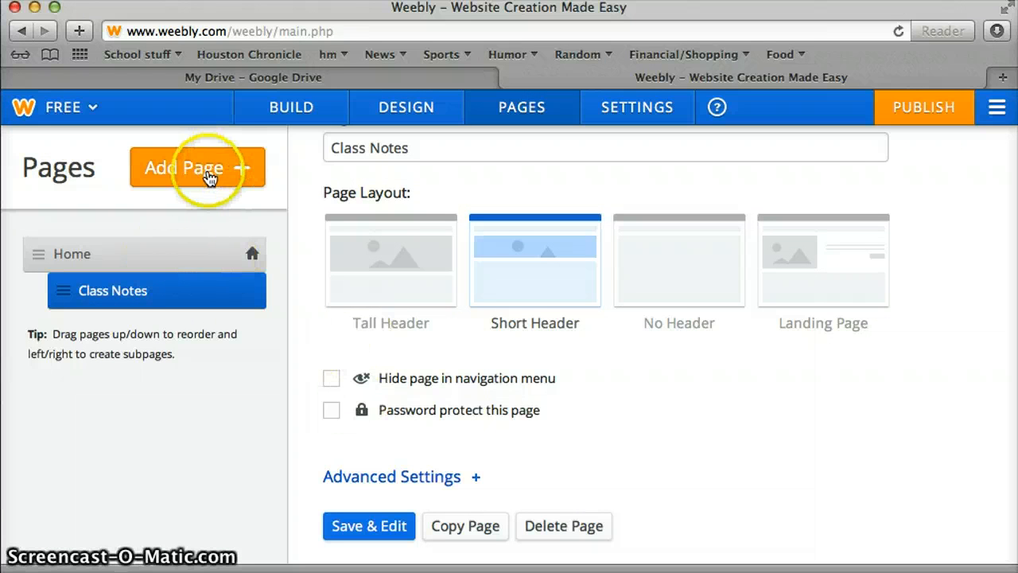
Add a standard page named Chapter 2 with the No Header layout and open its editor
left_click(198, 167)
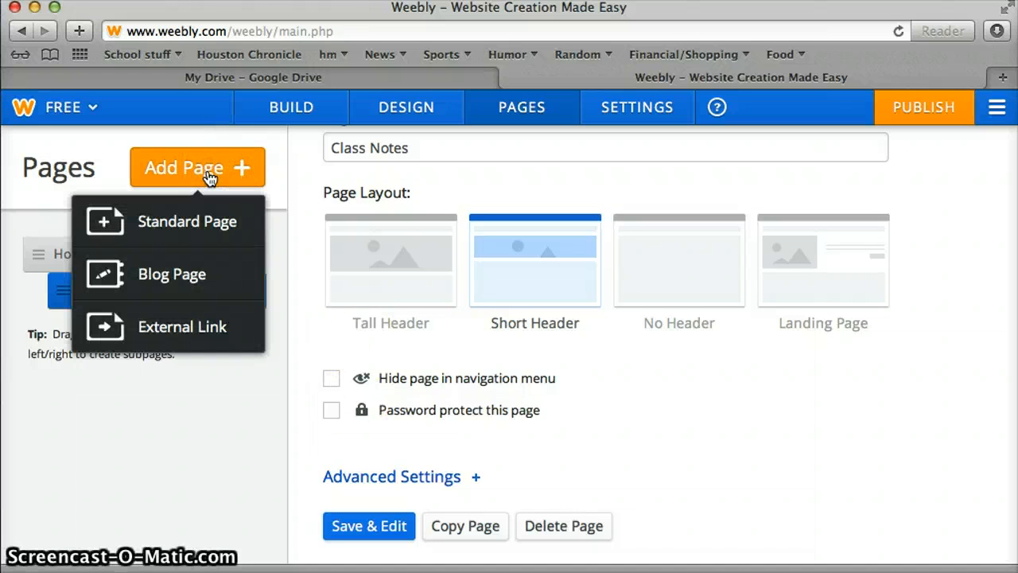
left_click(188, 222)
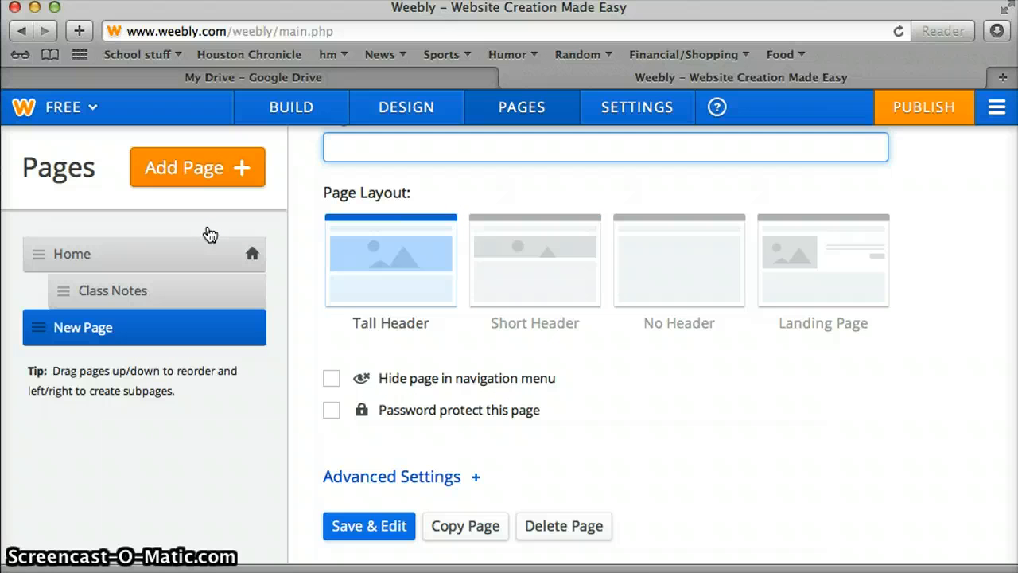
type("CH")
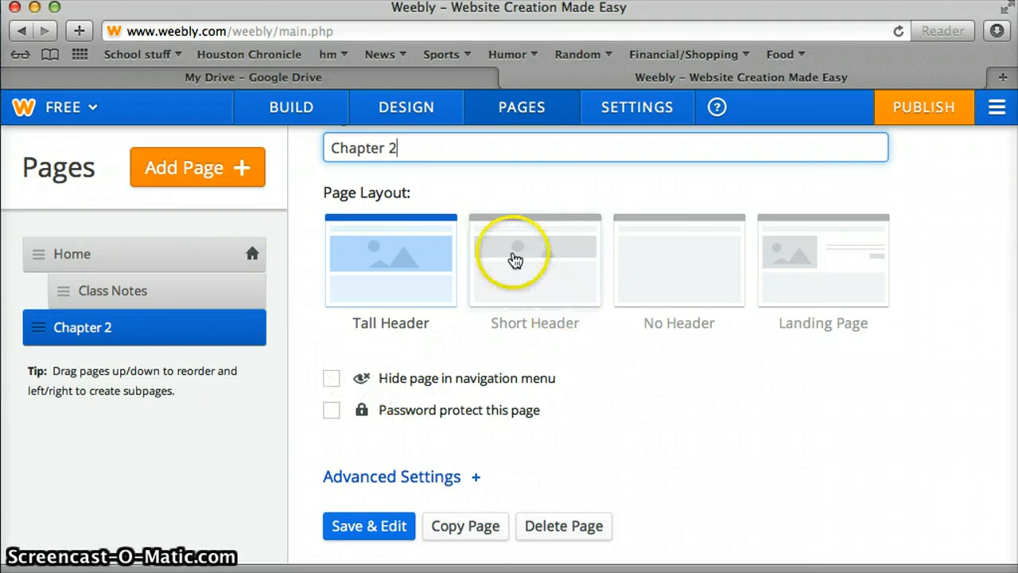
left_click(679, 260)
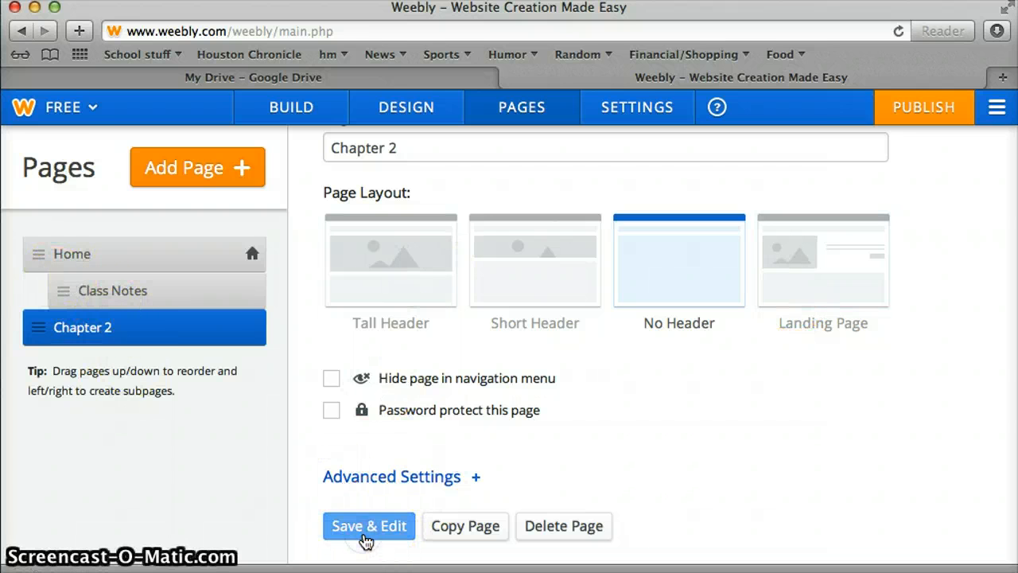
left_click(368, 526)
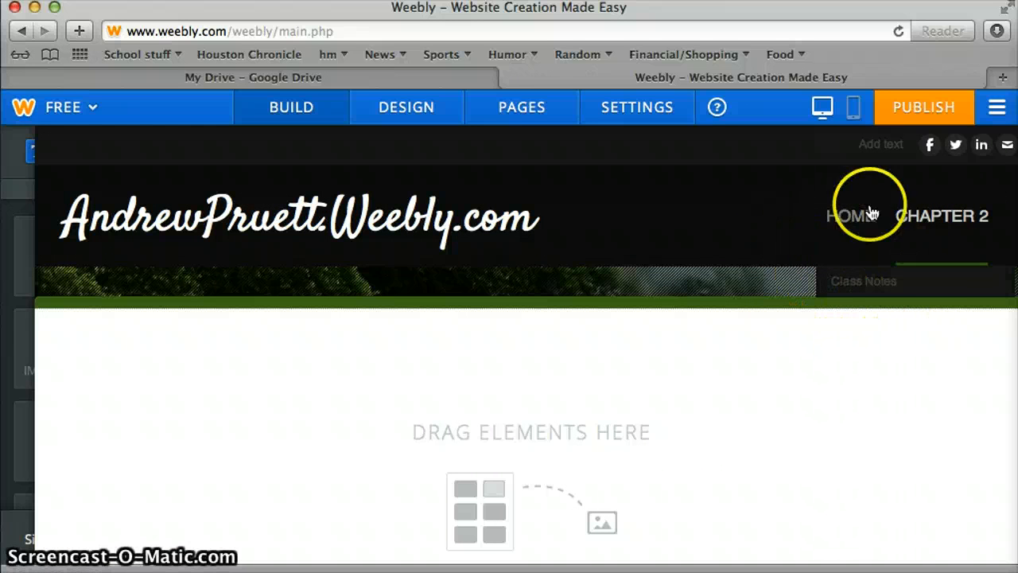
left_click(520, 107)
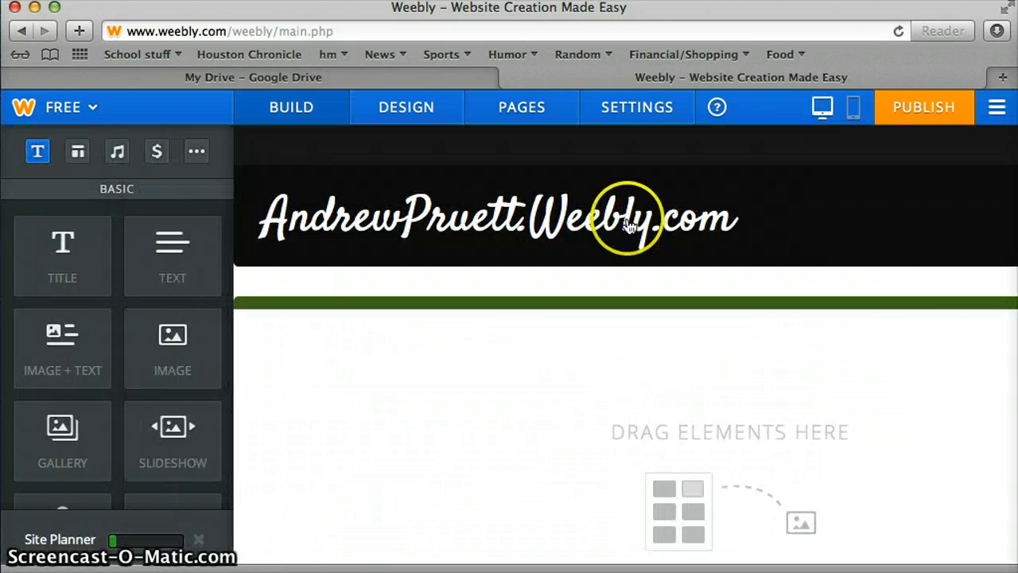
mouse_move(680, 326)
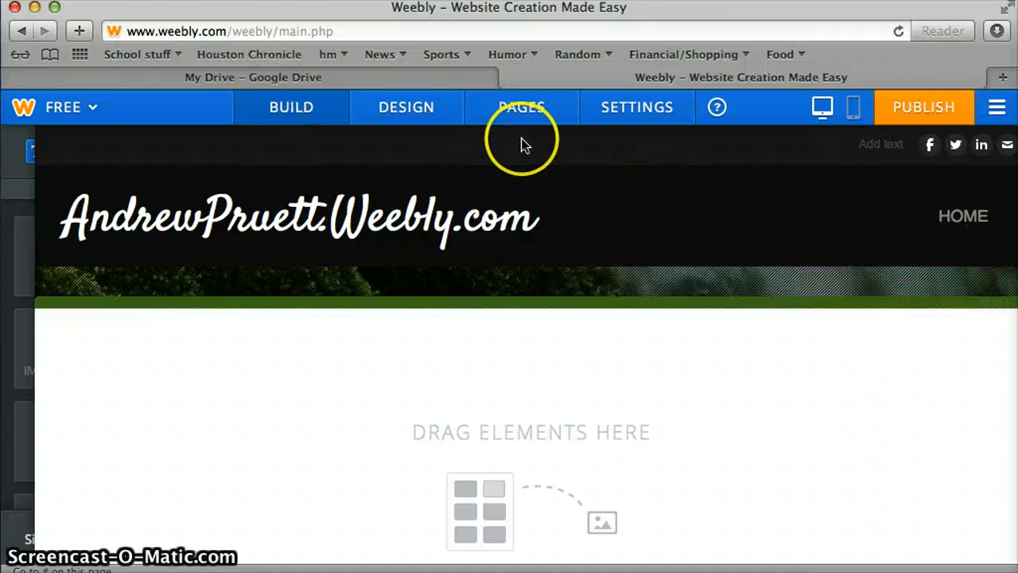
left_click(522, 106)
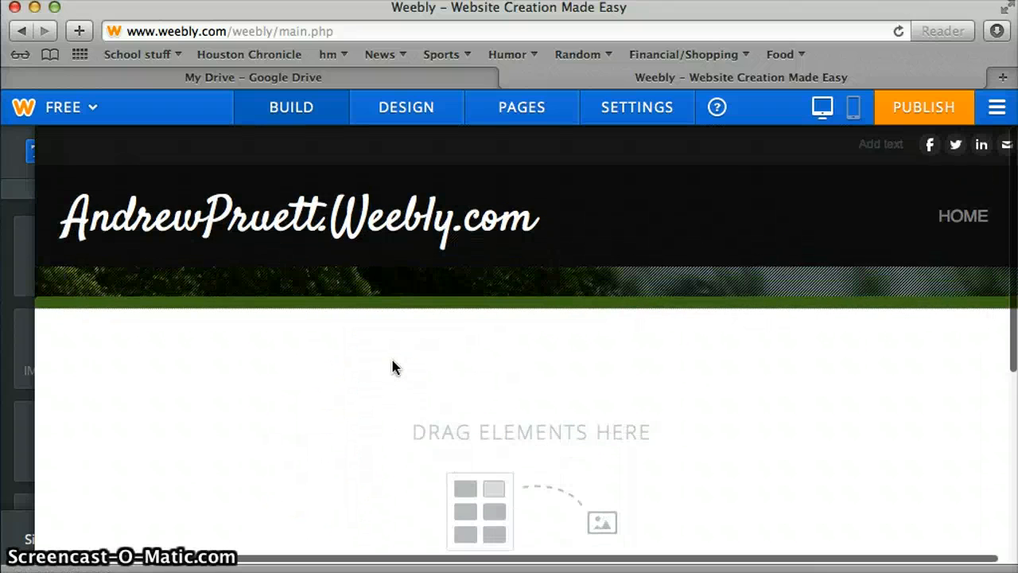
Drag a Title element onto the blank Chapter 2 page and make it read 'Notes'
left_click(291, 107)
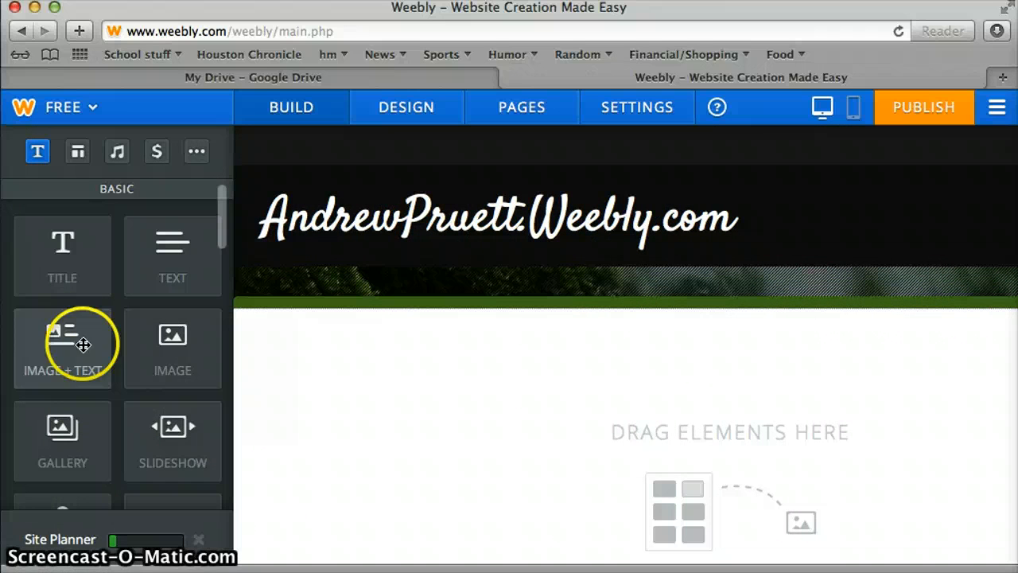
left_click_drag(62, 246, 308, 398)
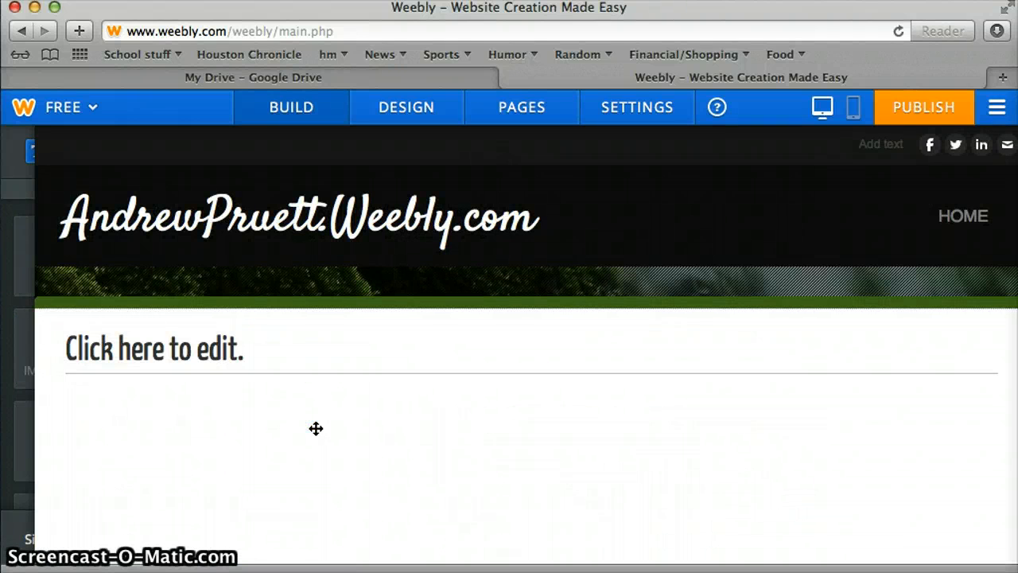
left_click(154, 347)
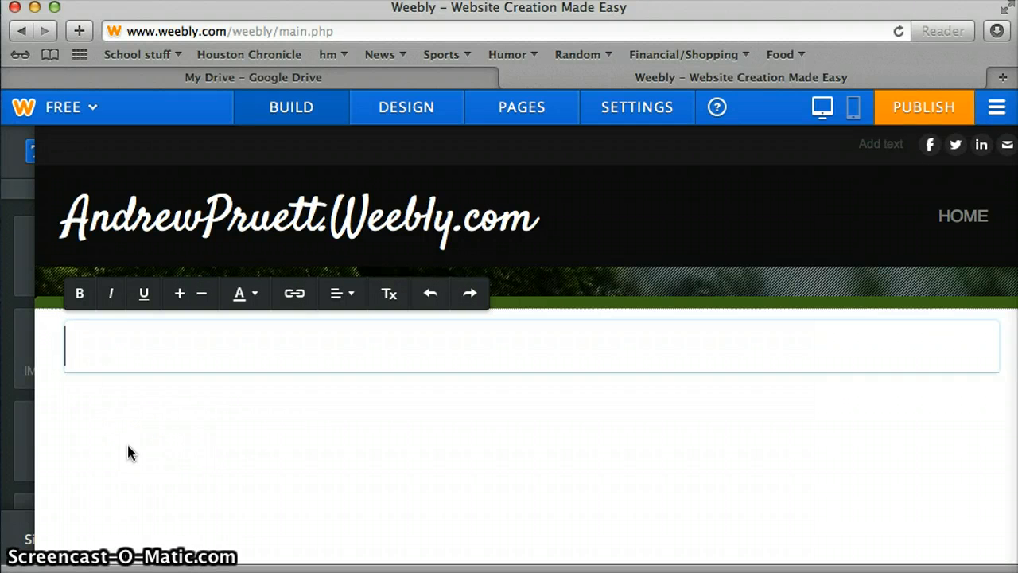
type("Notes")
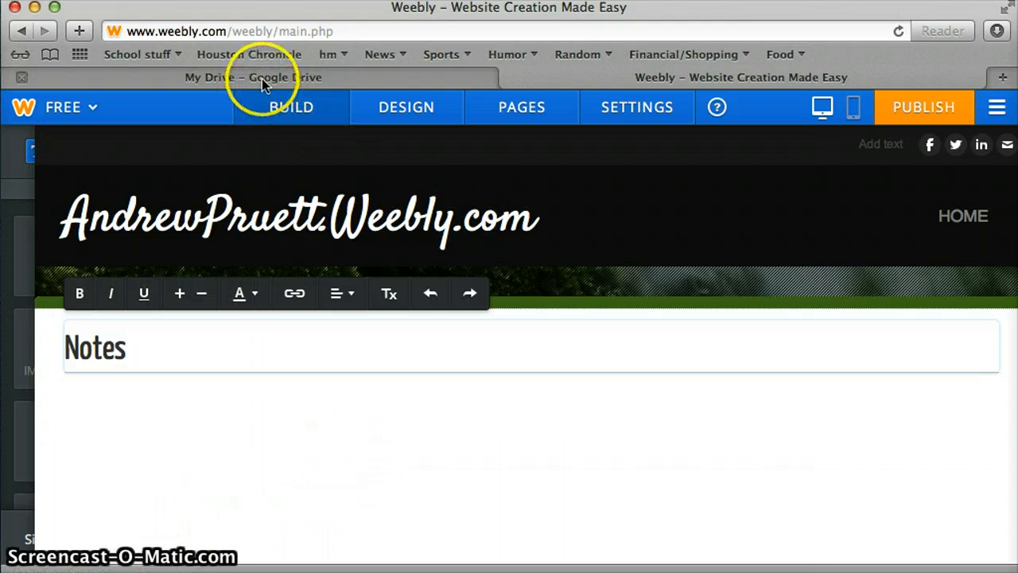
Select China.pdf in Drive, keep 'Anyone with the link' viewing, and copy its share link
left_click(252, 77)
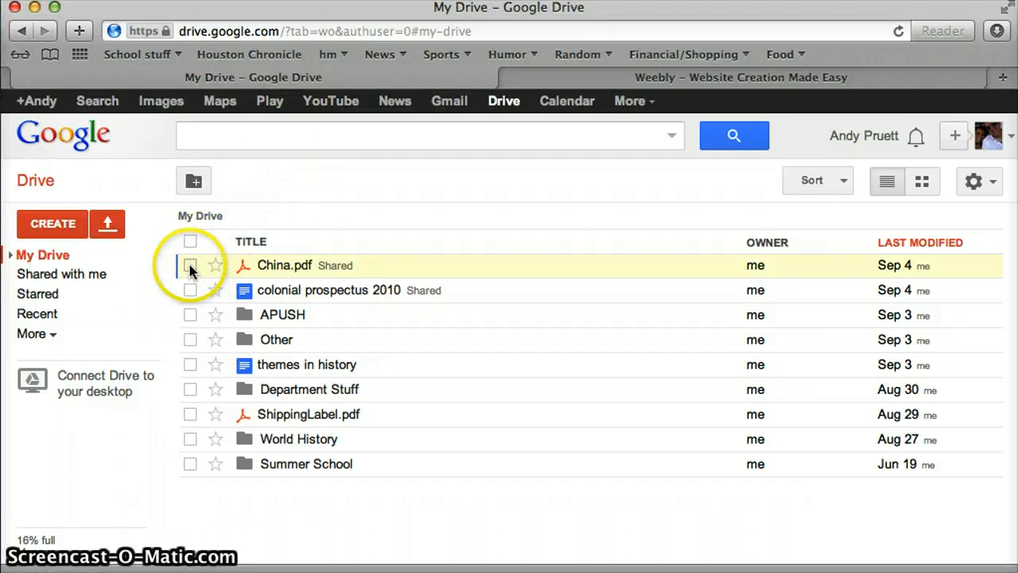
left_click(190, 265)
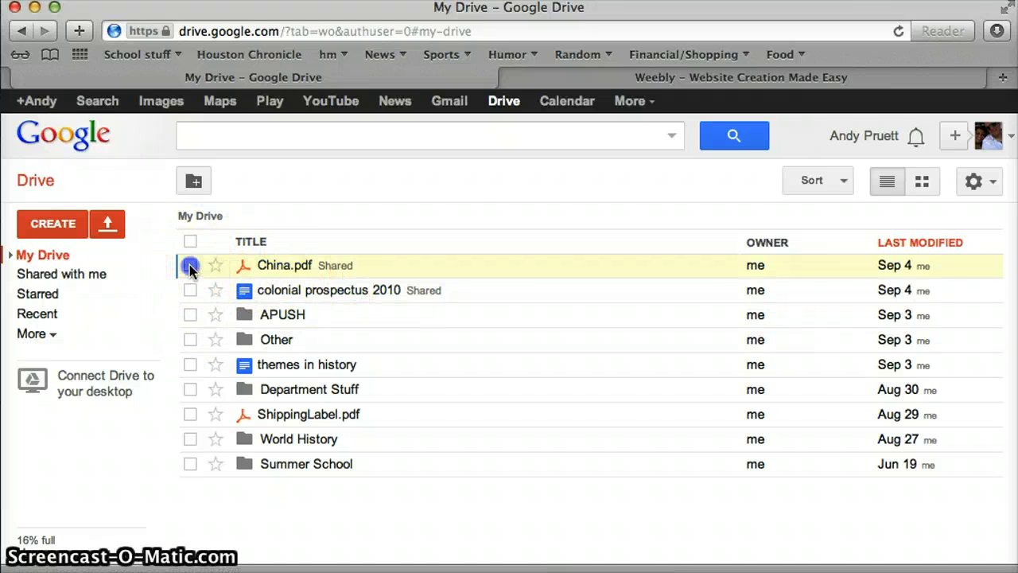
left_click(190, 264)
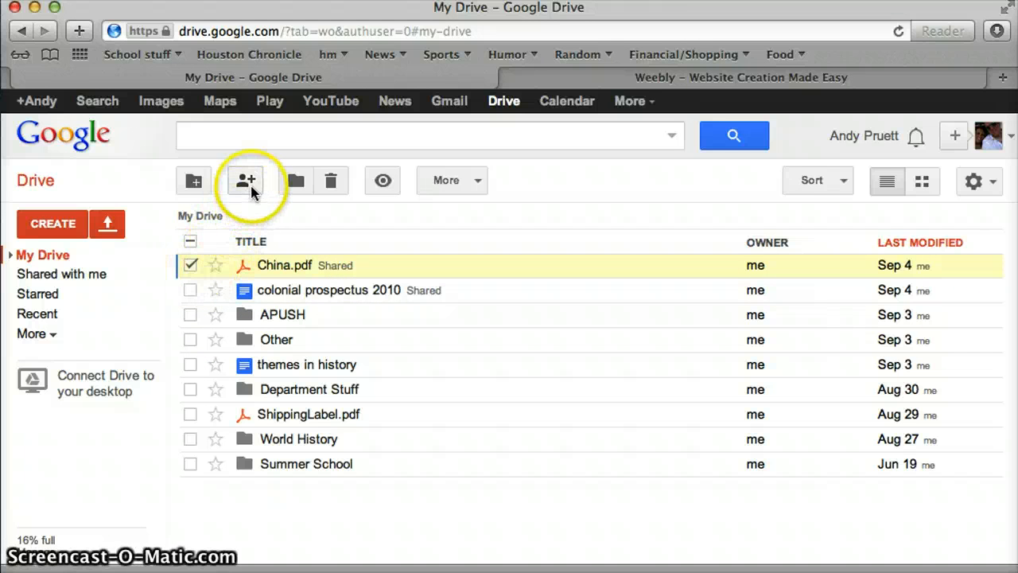
mouse_move(246, 180)
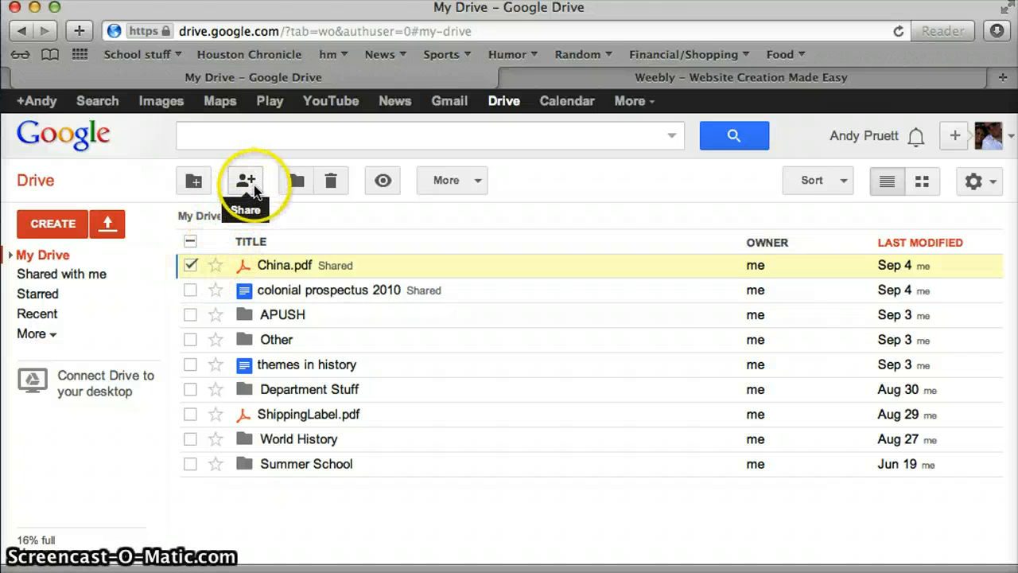
left_click(245, 179)
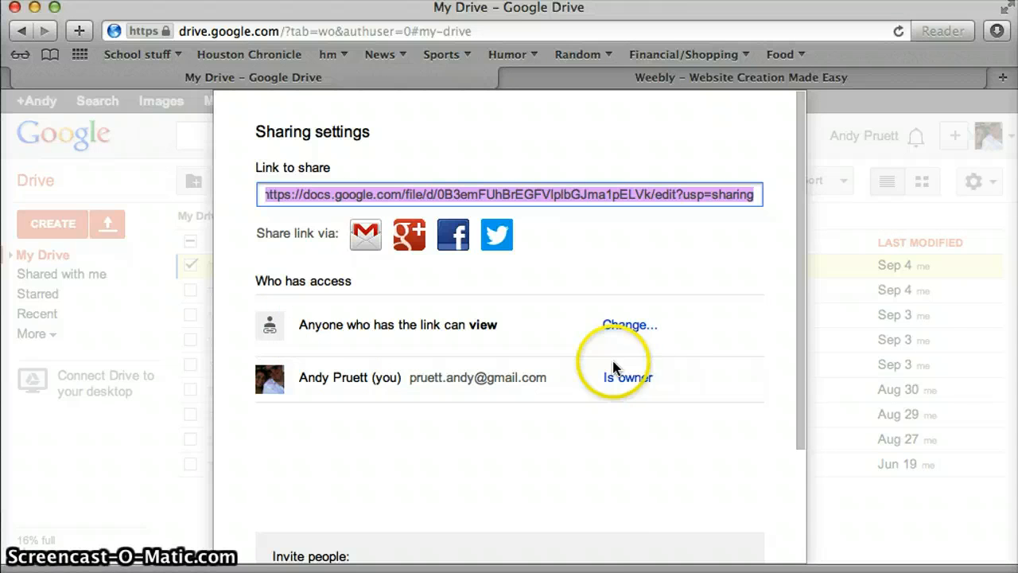
left_click(629, 325)
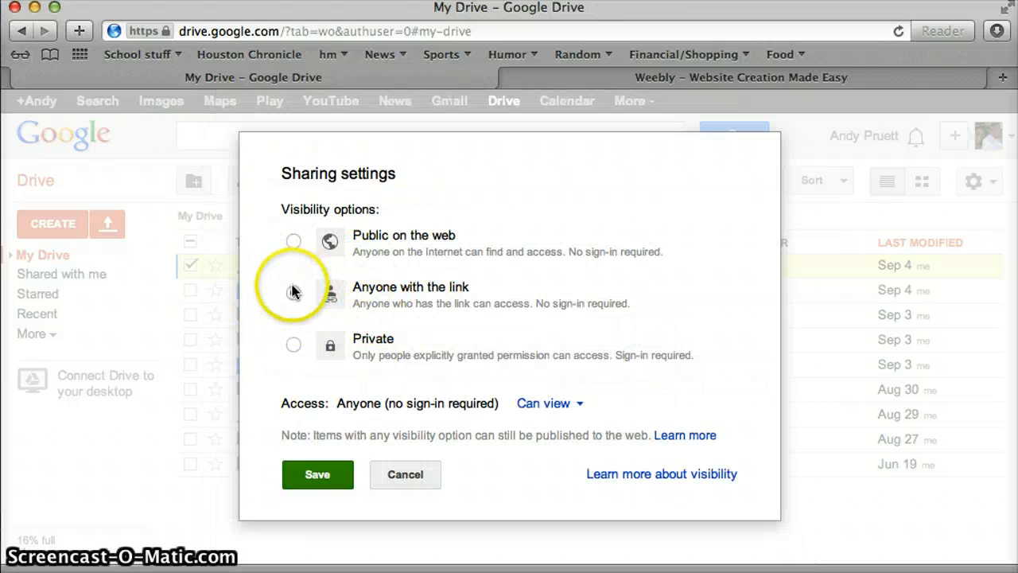
left_click(317, 474)
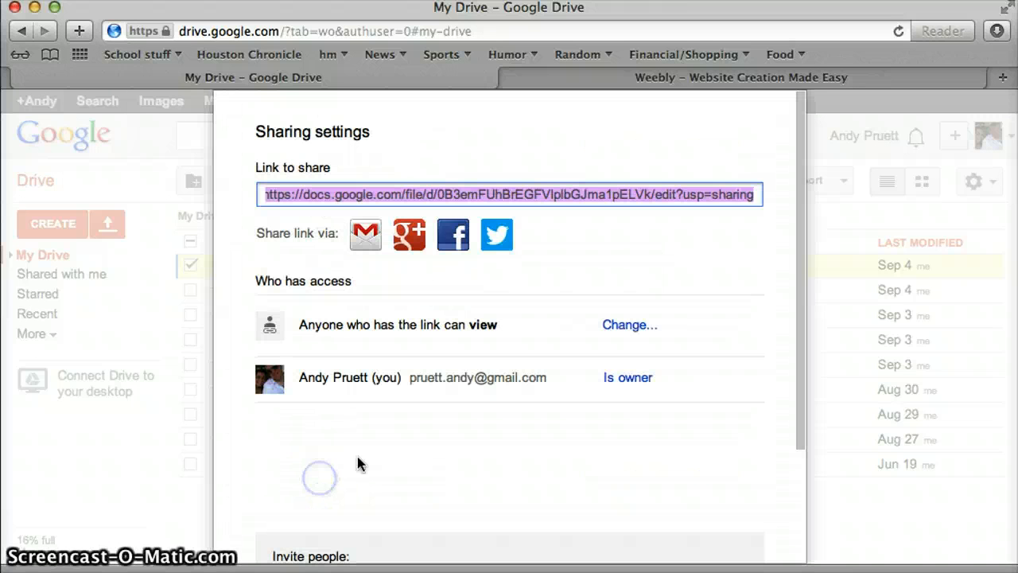
right_click(505, 194)
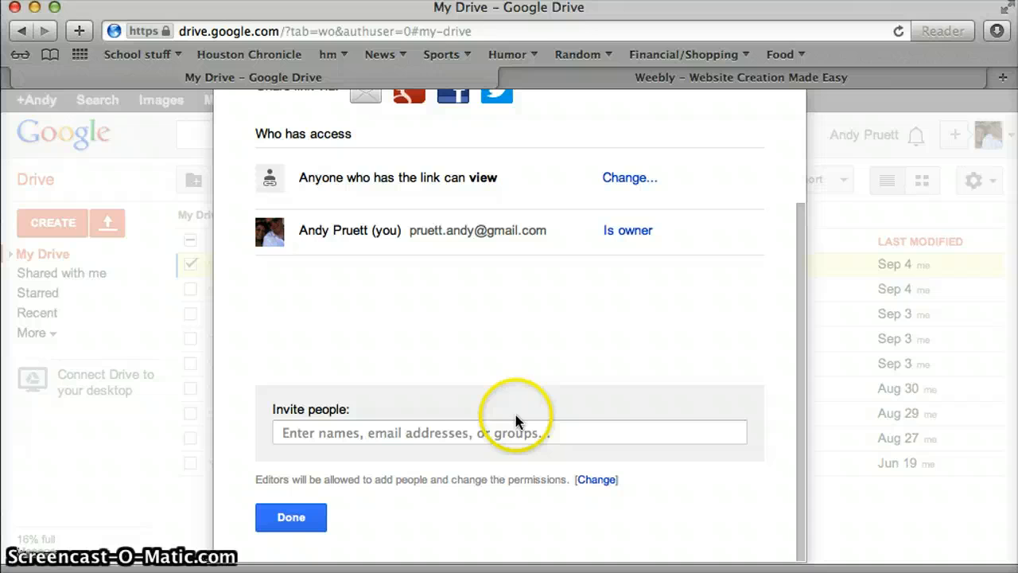
left_click(290, 517)
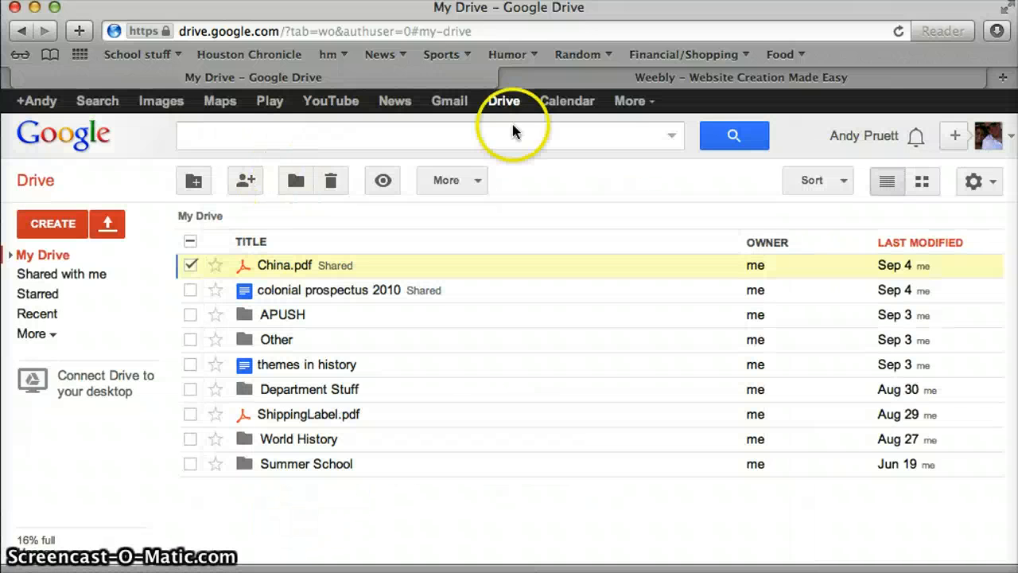
Link the Notes title to China.pdf's share URL, opening in a new window, then publish
left_click(739, 77)
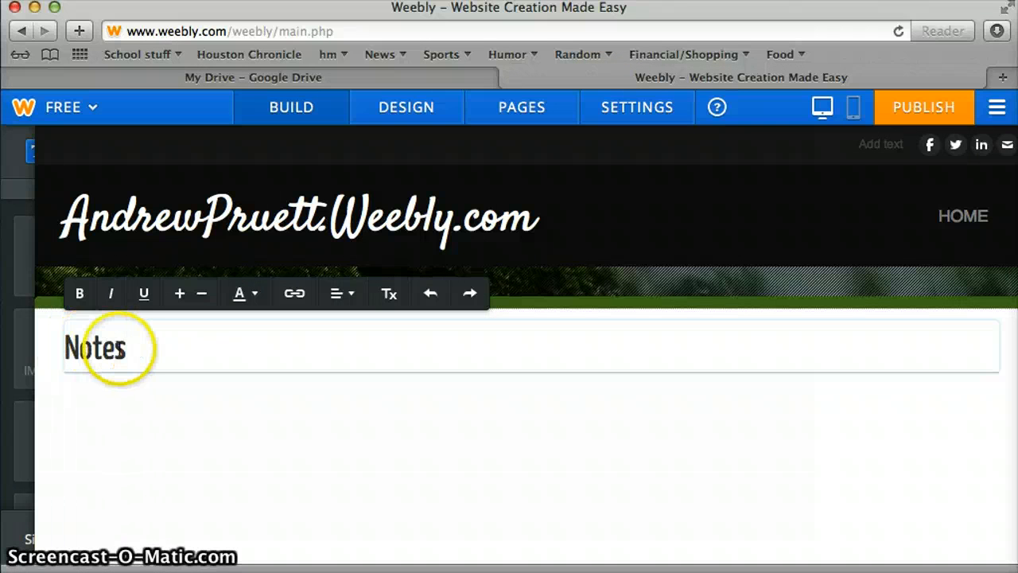
double_click(95, 346)
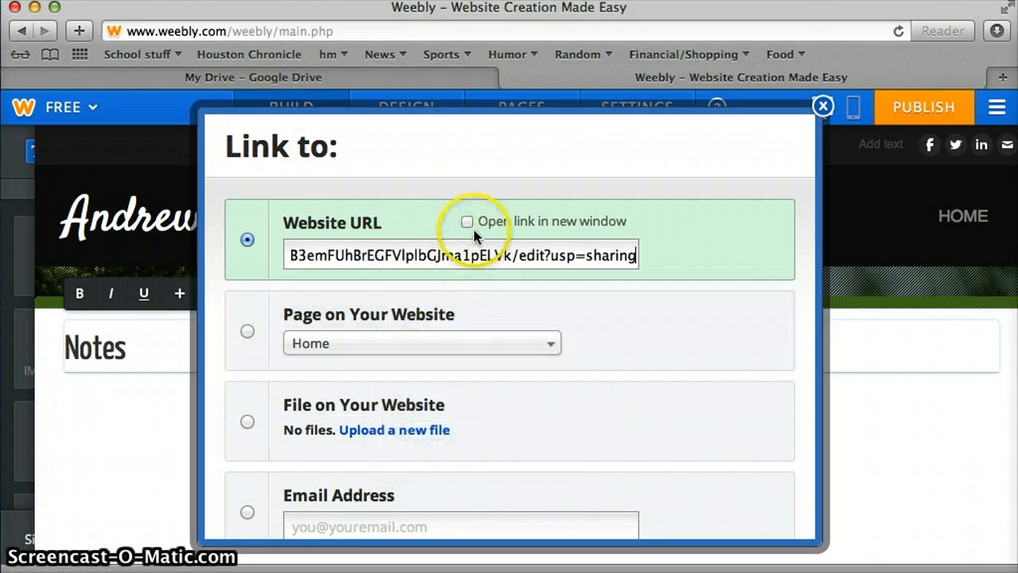
left_click(466, 221)
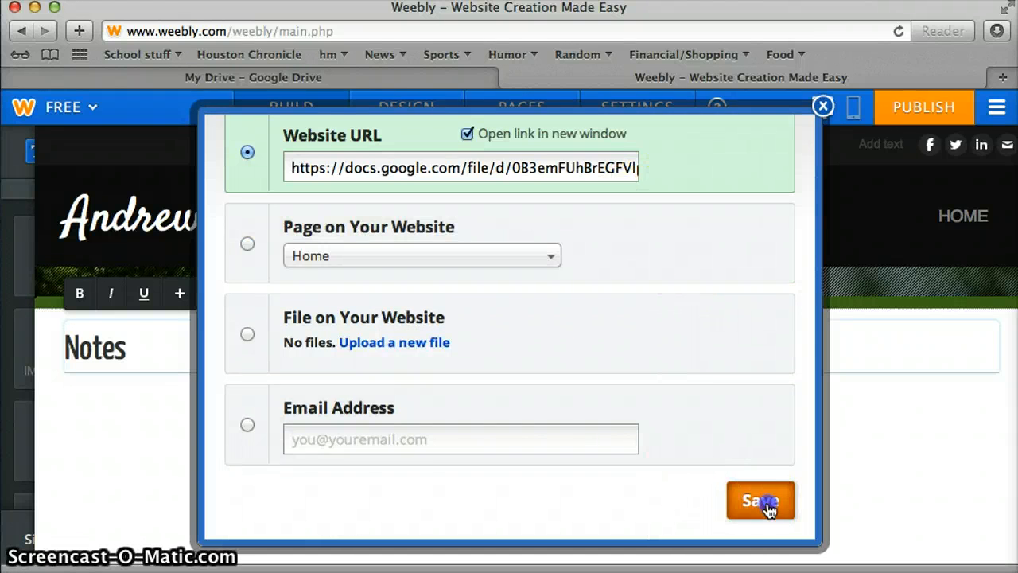
left_click(760, 500)
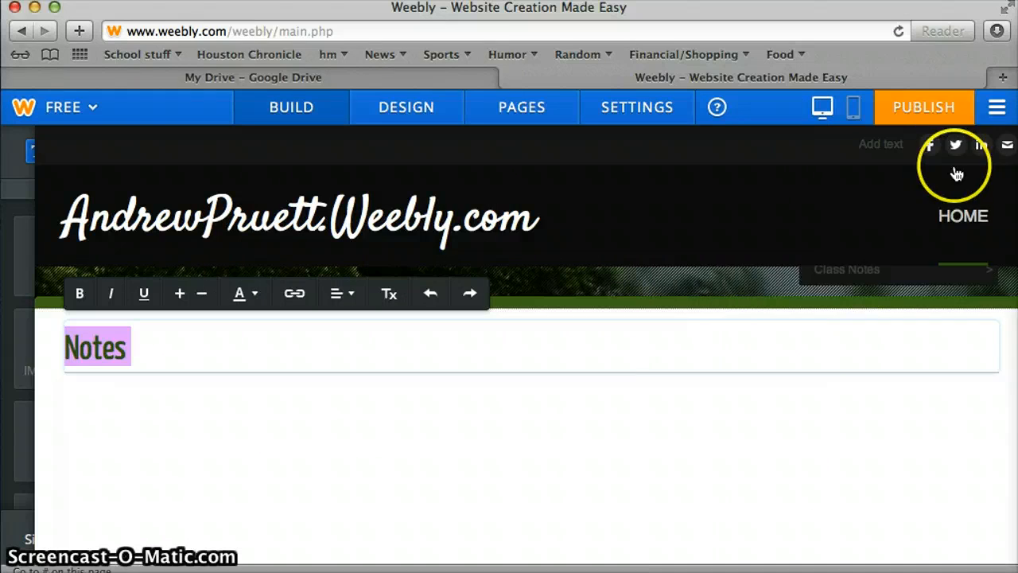
left_click(923, 107)
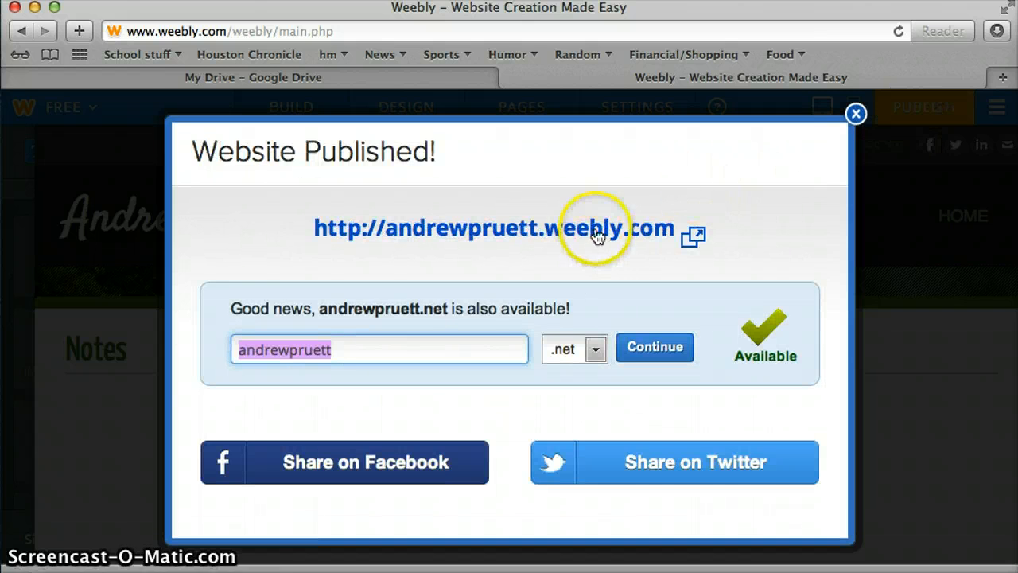
Visit the live site's Chapter 2 page to test the Notes link, then dismiss the published notice
left_click(492, 228)
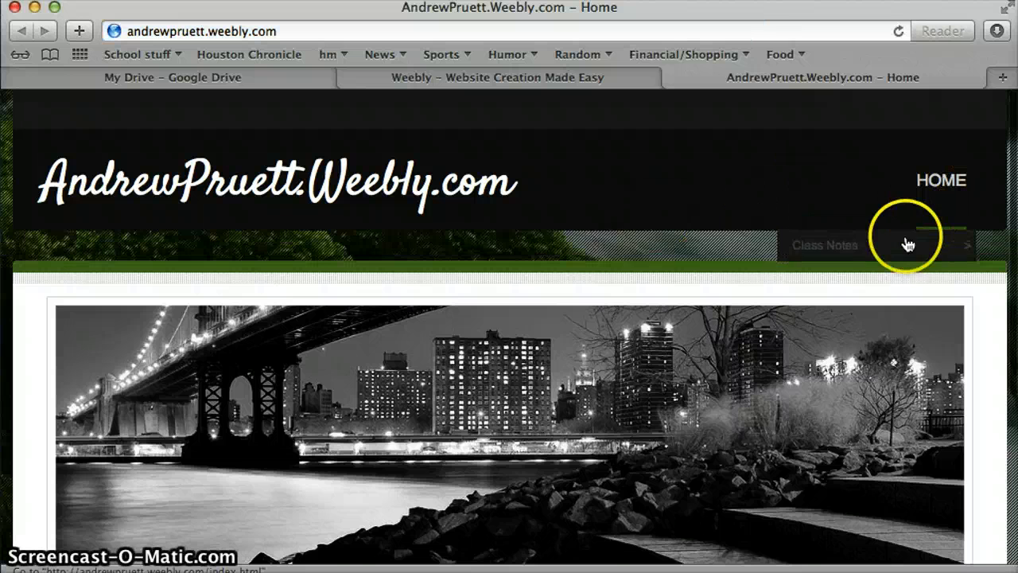
left_click(908, 244)
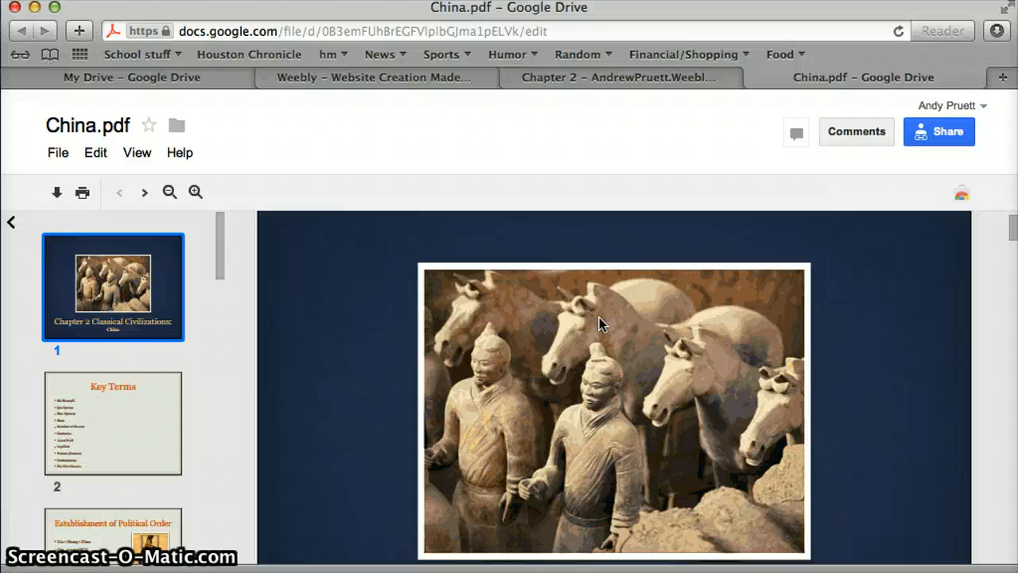
mouse_move(758, 110)
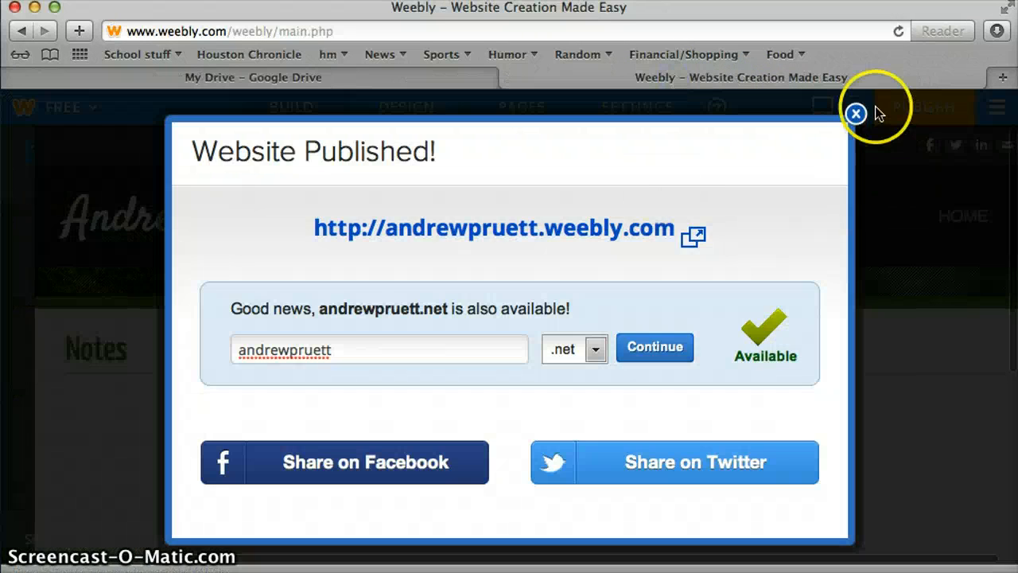
left_click(855, 113)
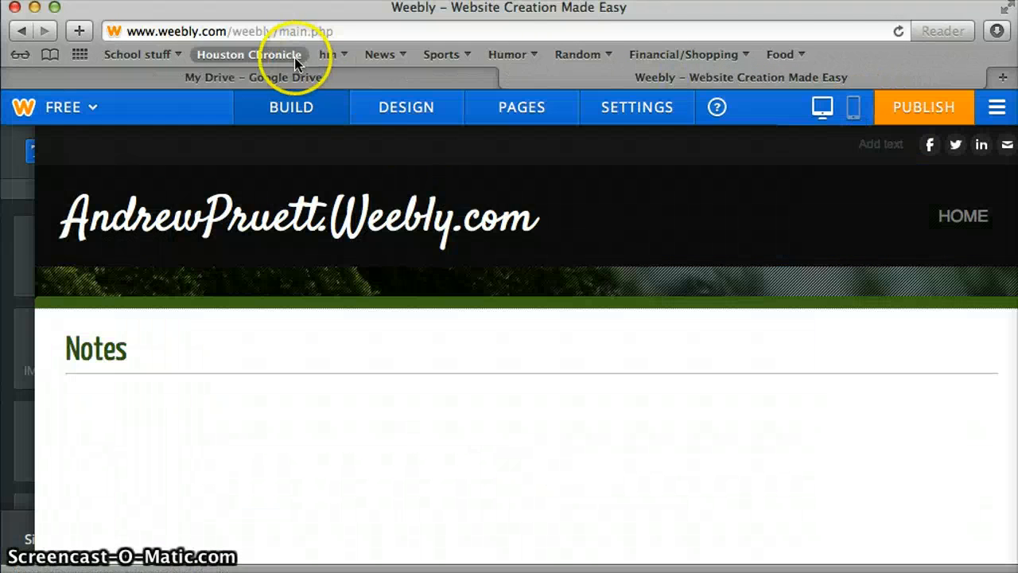
Close the China.pdf preview in Drive and open colonial prospectus 2010
left_click(252, 77)
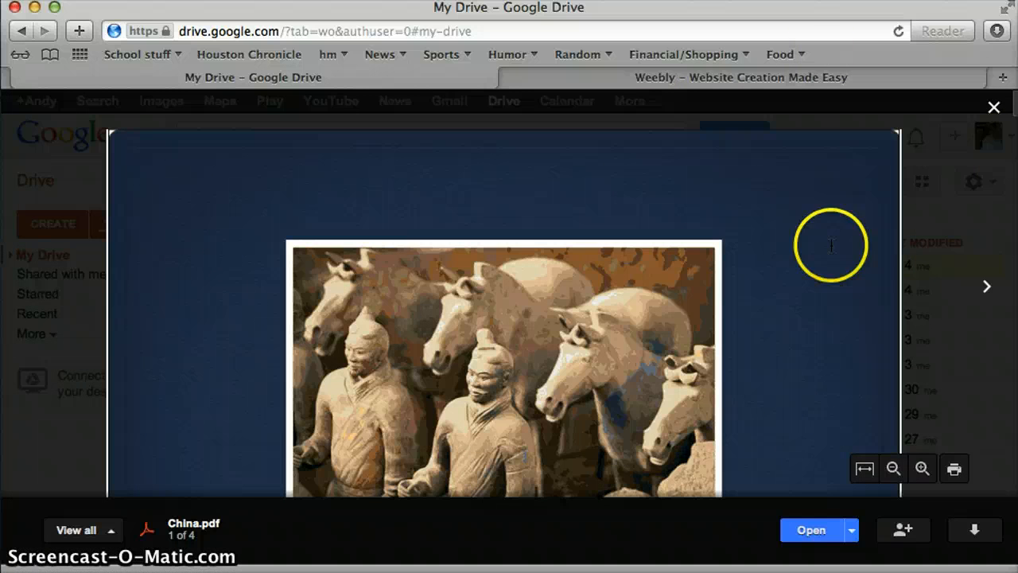
left_click(994, 106)
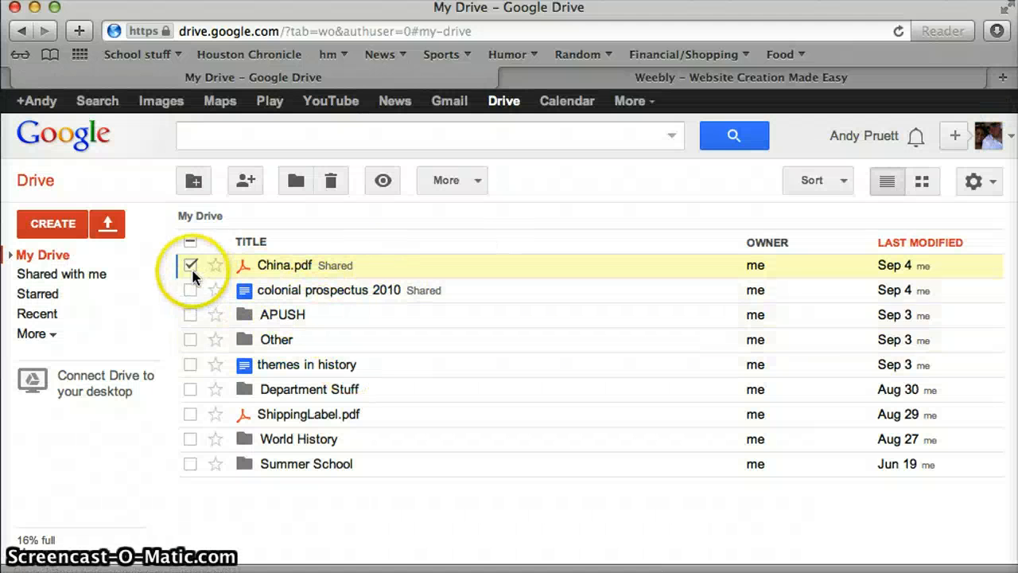
left_click(496, 78)
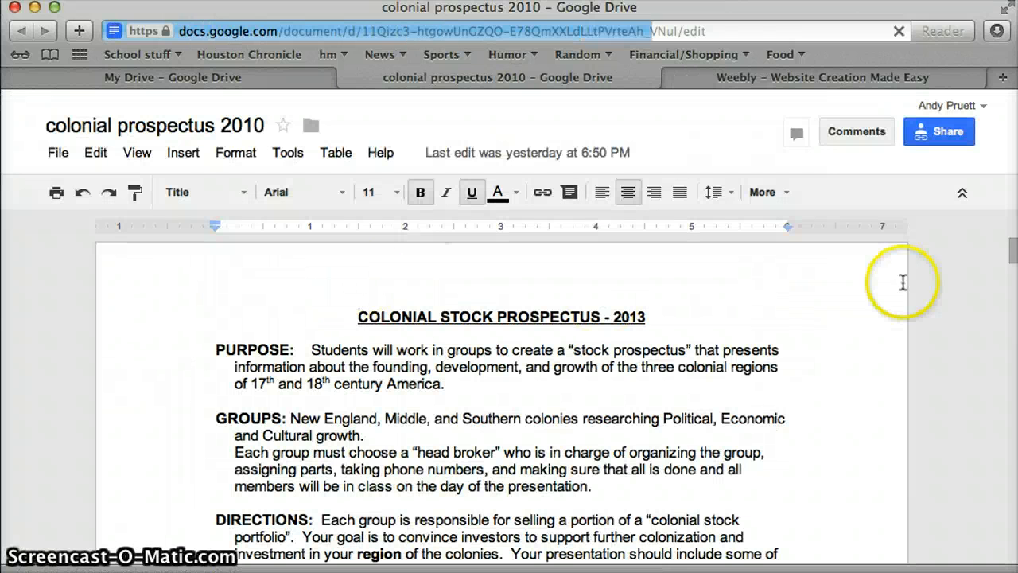
mouse_move(939, 132)
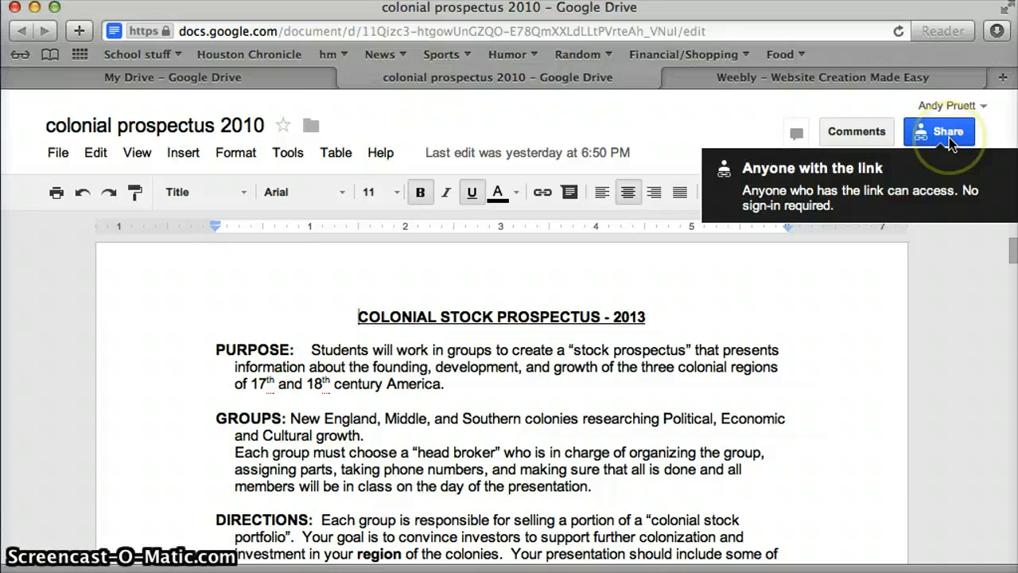
Keep colonial prospectus 2010 viewable by anyone with the link and copy its share link
left_click(939, 131)
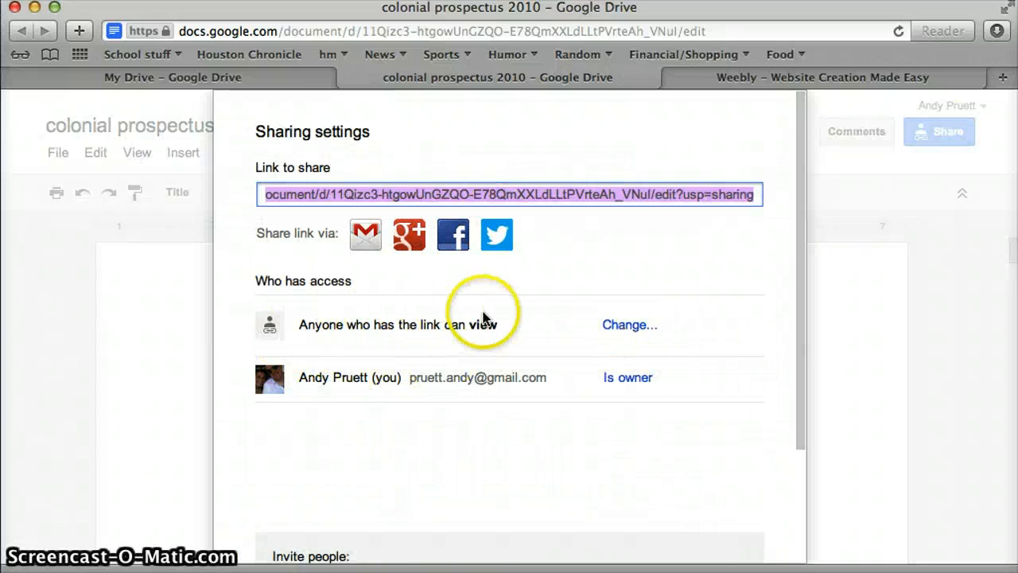
left_click(629, 324)
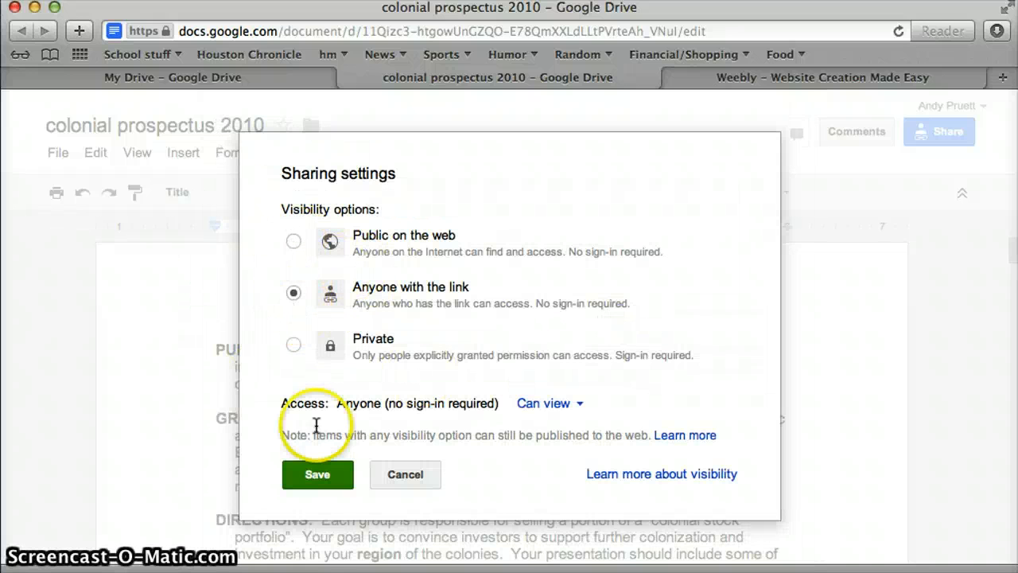
left_click(317, 474)
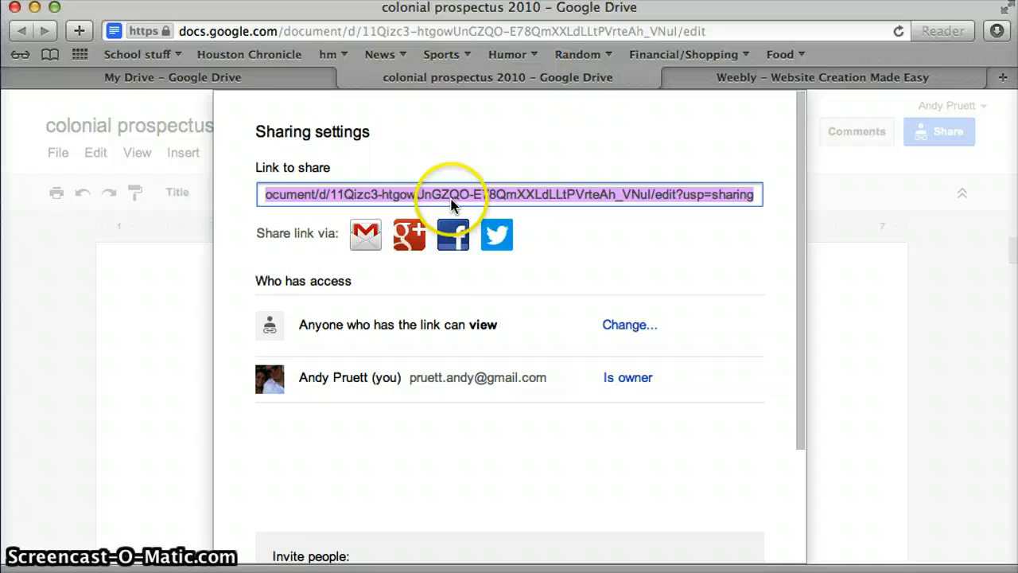
right_click(457, 194)
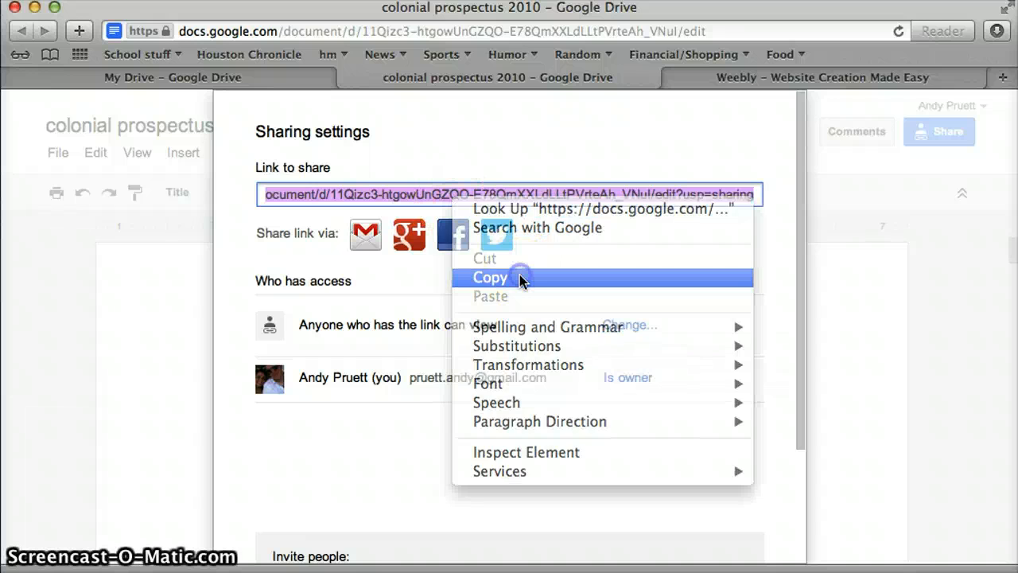
left_click(490, 277)
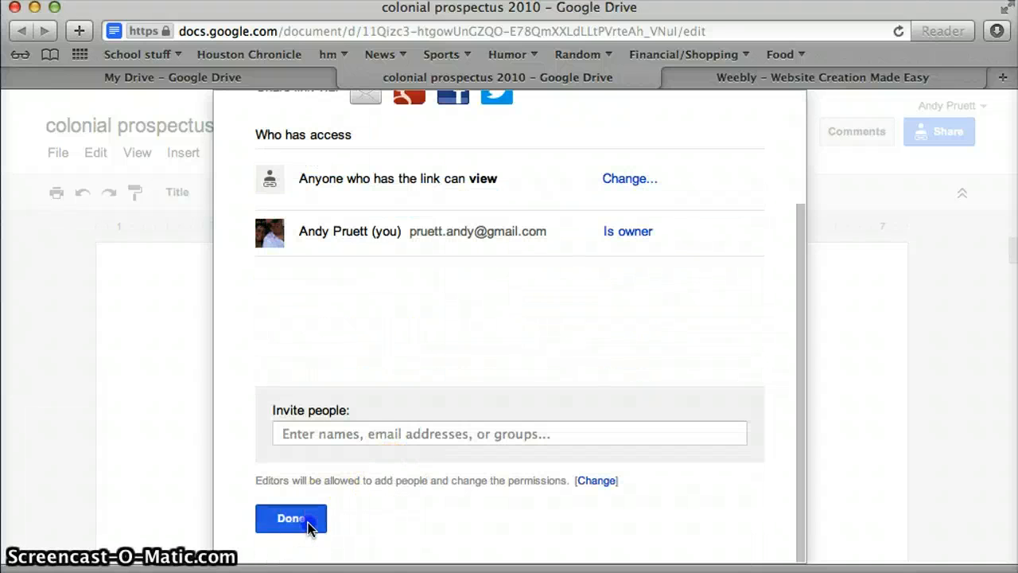
left_click(291, 518)
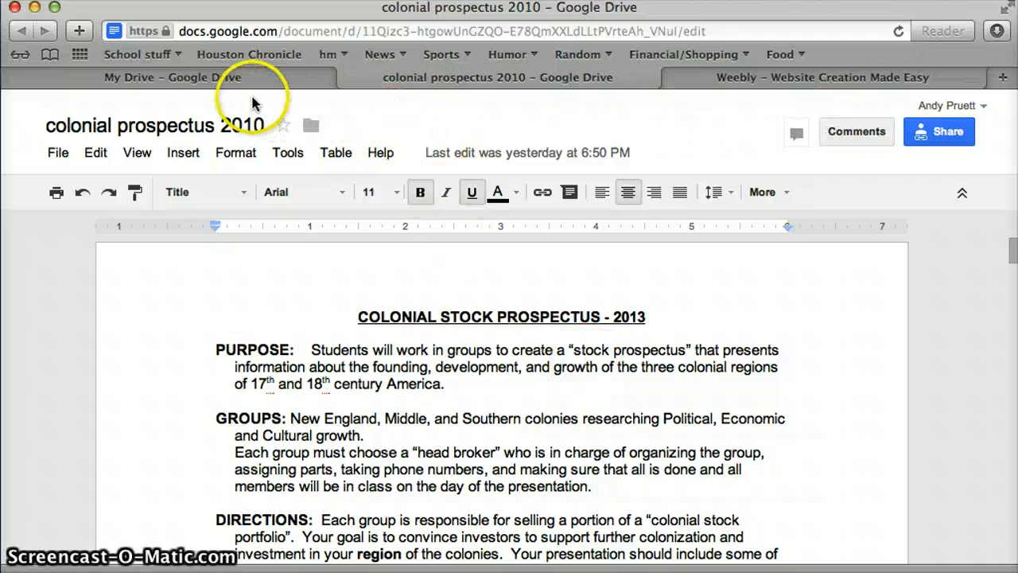
Drag a second Title element below Notes and type 'Notes 2' as its heading
left_click(822, 77)
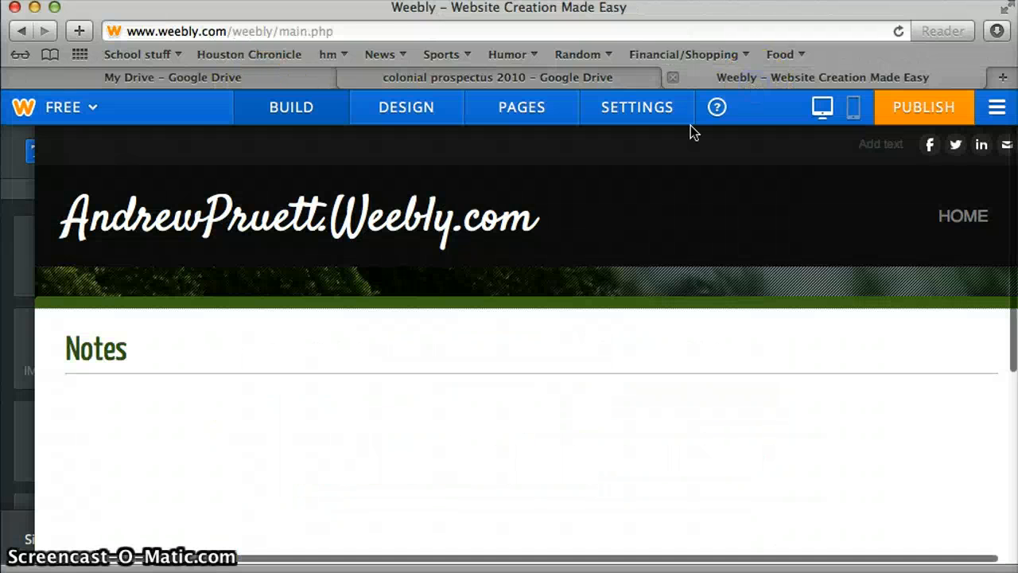
left_click(291, 107)
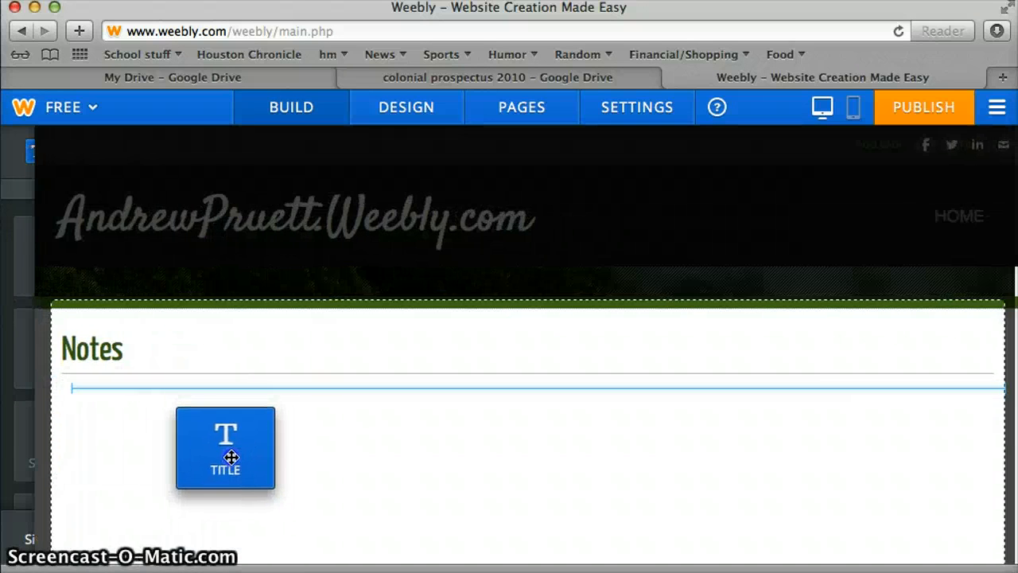
left_click_drag(225, 446, 272, 399)
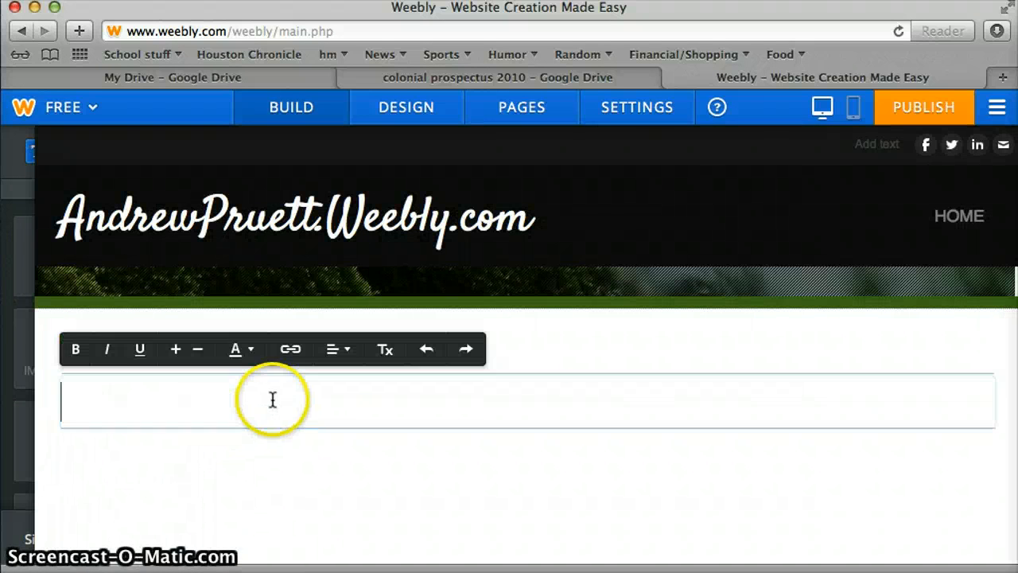
type("Notes 2")
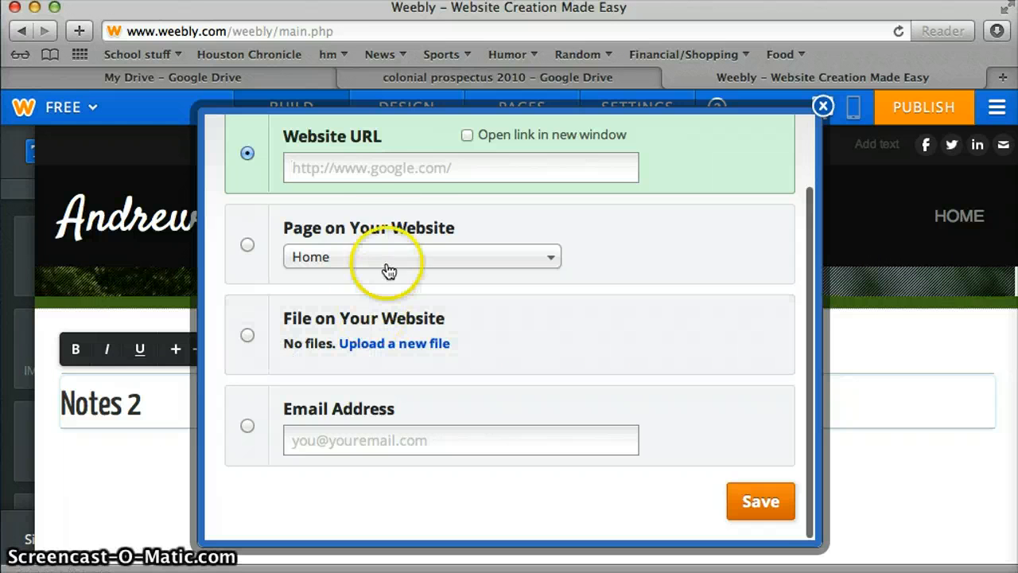
Paste the colonial prospectus Doc link as the Notes 2 URL, opening in a new window
right_click(459, 167)
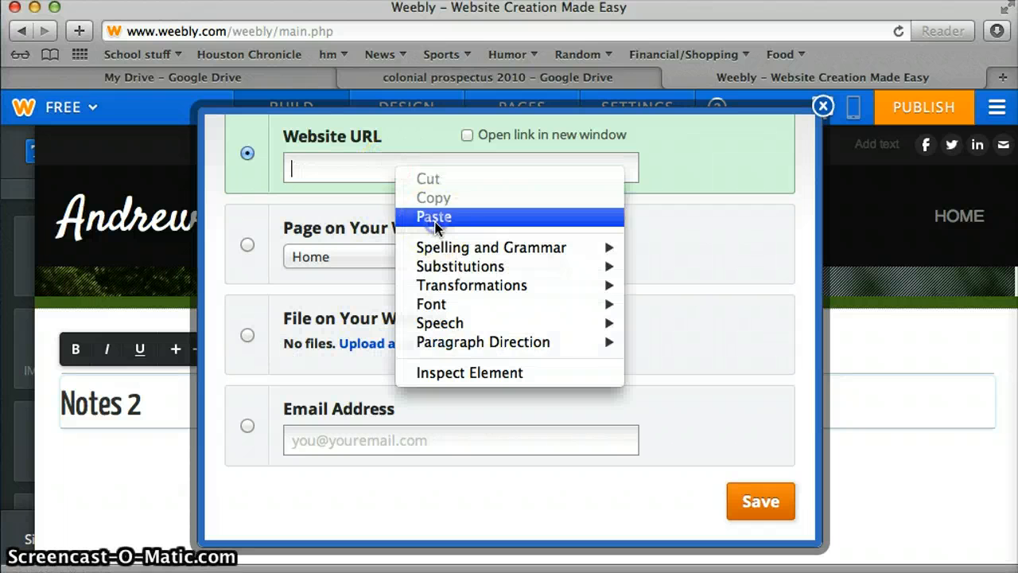
left_click(433, 216)
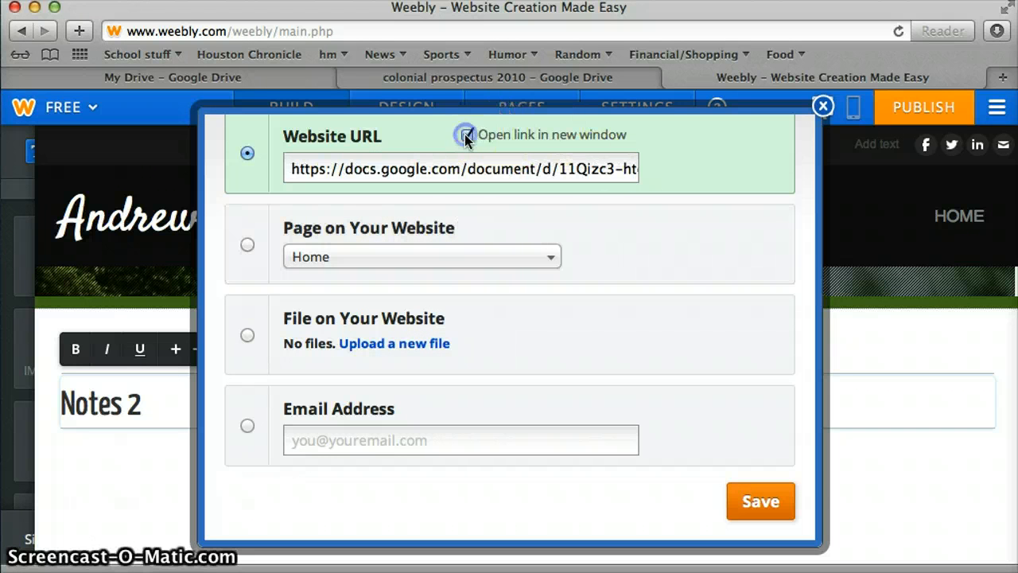
left_click(760, 501)
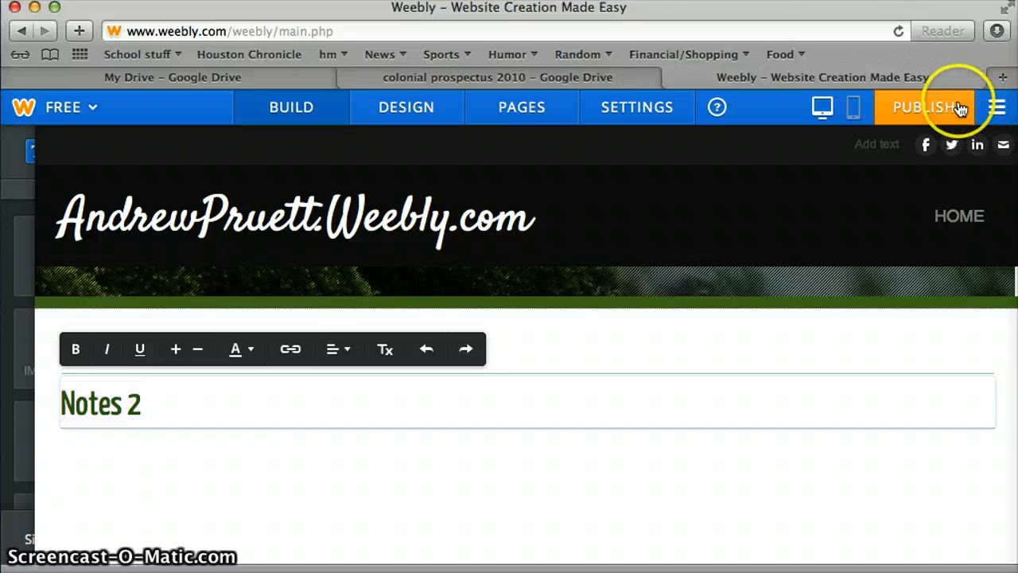
Republish the site and verify Notes 2 opens the colonial prospectus document, then close its tab
left_click(924, 107)
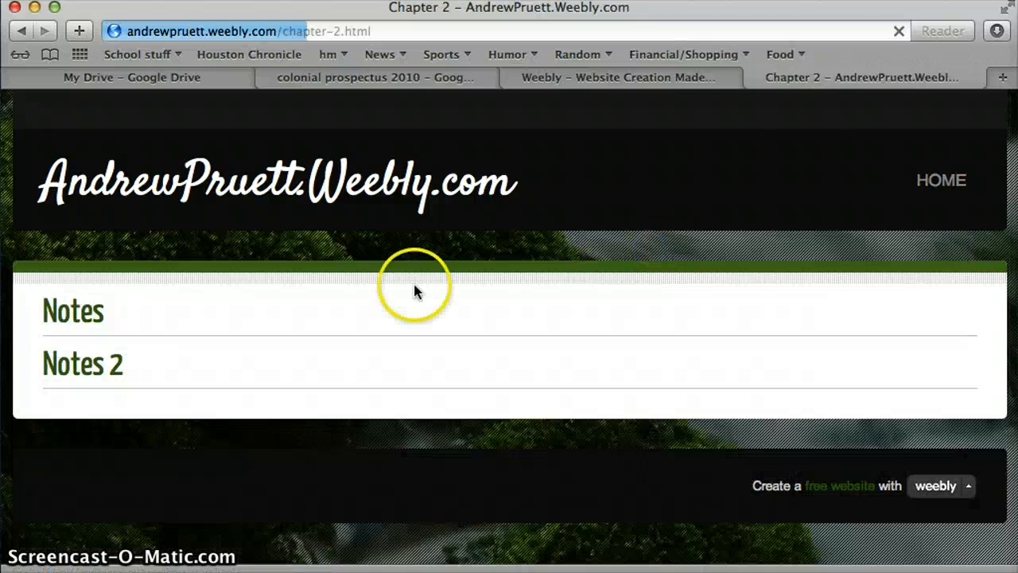
left_click(302, 77)
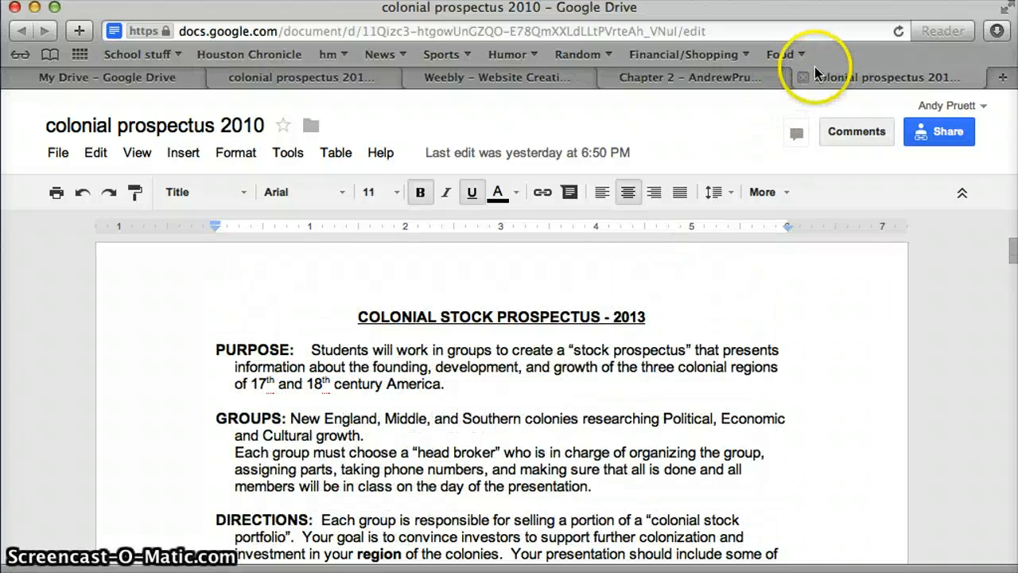
left_click(859, 77)
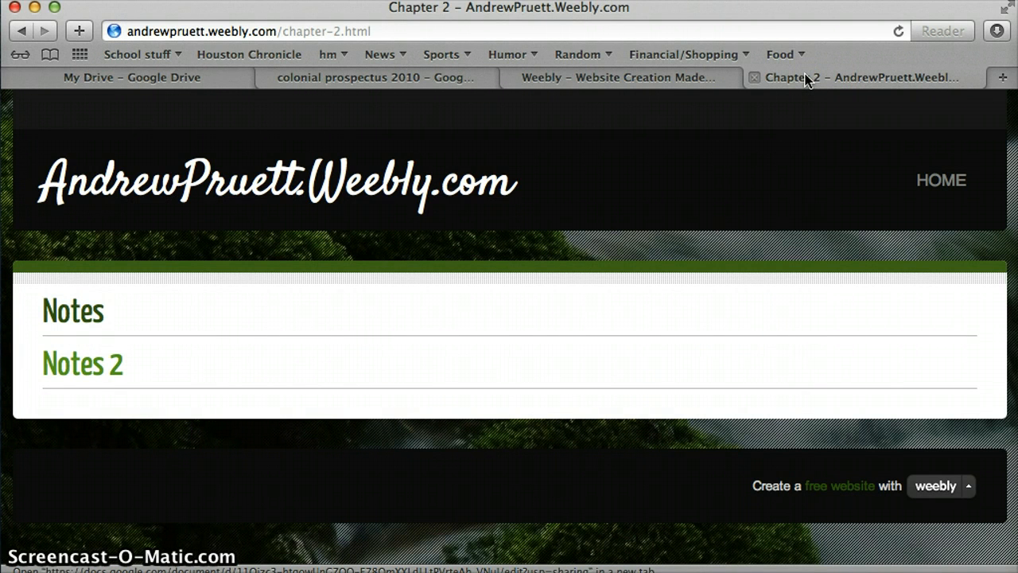